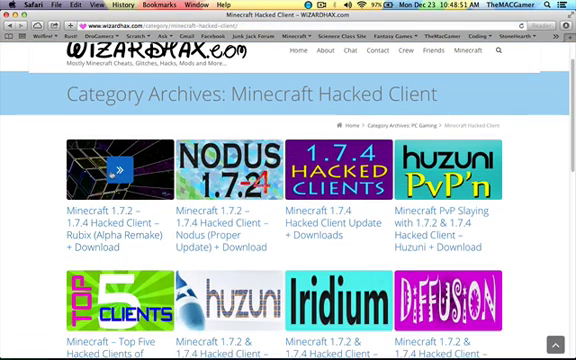
Step: Open the Rubix (Alpha Remake) post and follow its Download button to the release page
left_click(112, 175)
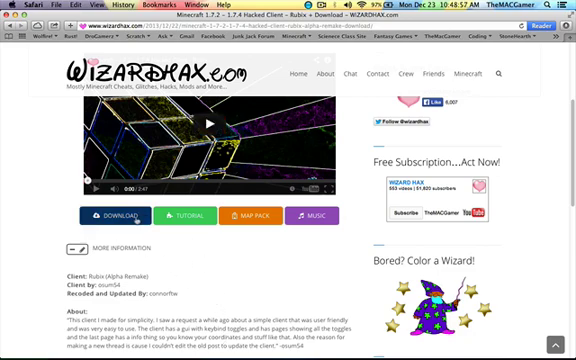
left_click(104, 213)
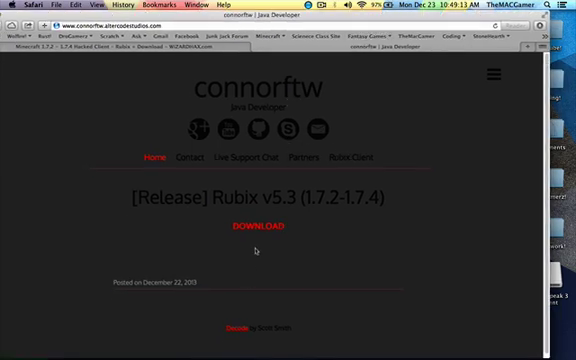
Step: Follow the release's DOWNLOAD link and download the Rubix Client
left_click(360, 157)
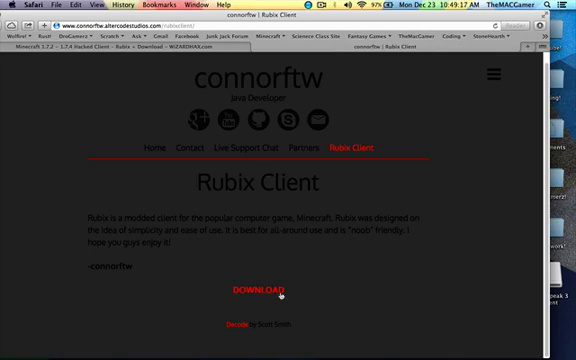
left_click(259, 290)
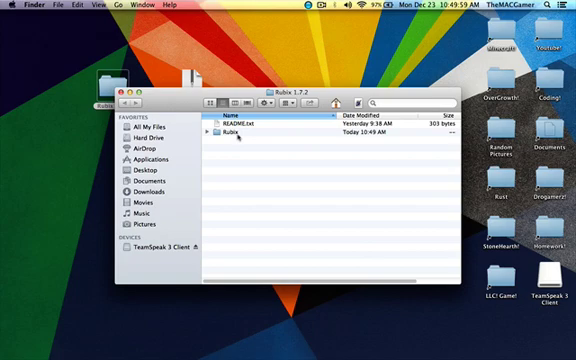
Step: Move the Rubix folder to the desktop and open README.txt
left_click(230, 130)
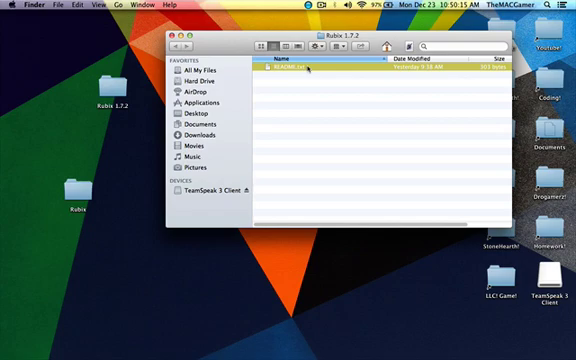
double_click(300, 69)
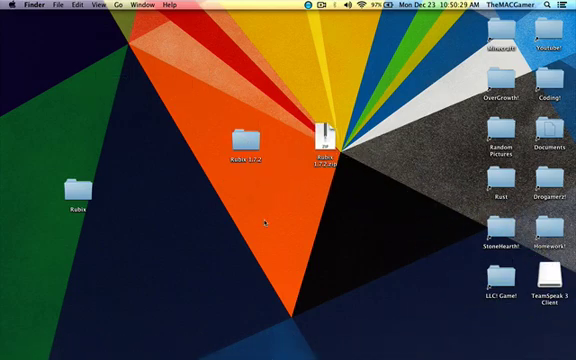
Step: Trash Rubix 1.7.2 and its zip, then open the Rubix folder
double_click(258, 140)
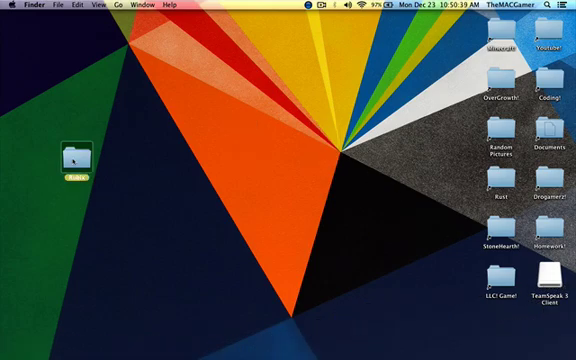
double_click(74, 156)
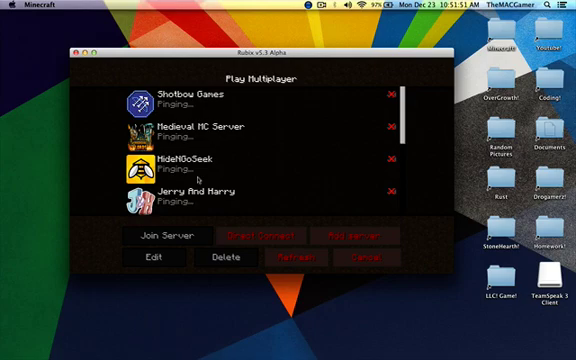
Step: Cancel out of Play Multiplayer back to the Rubix v5.3 main menu
left_click(353, 258)
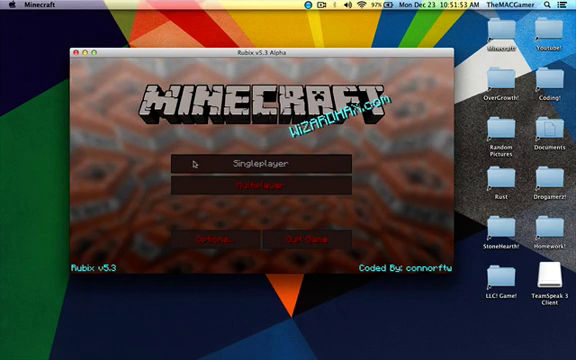